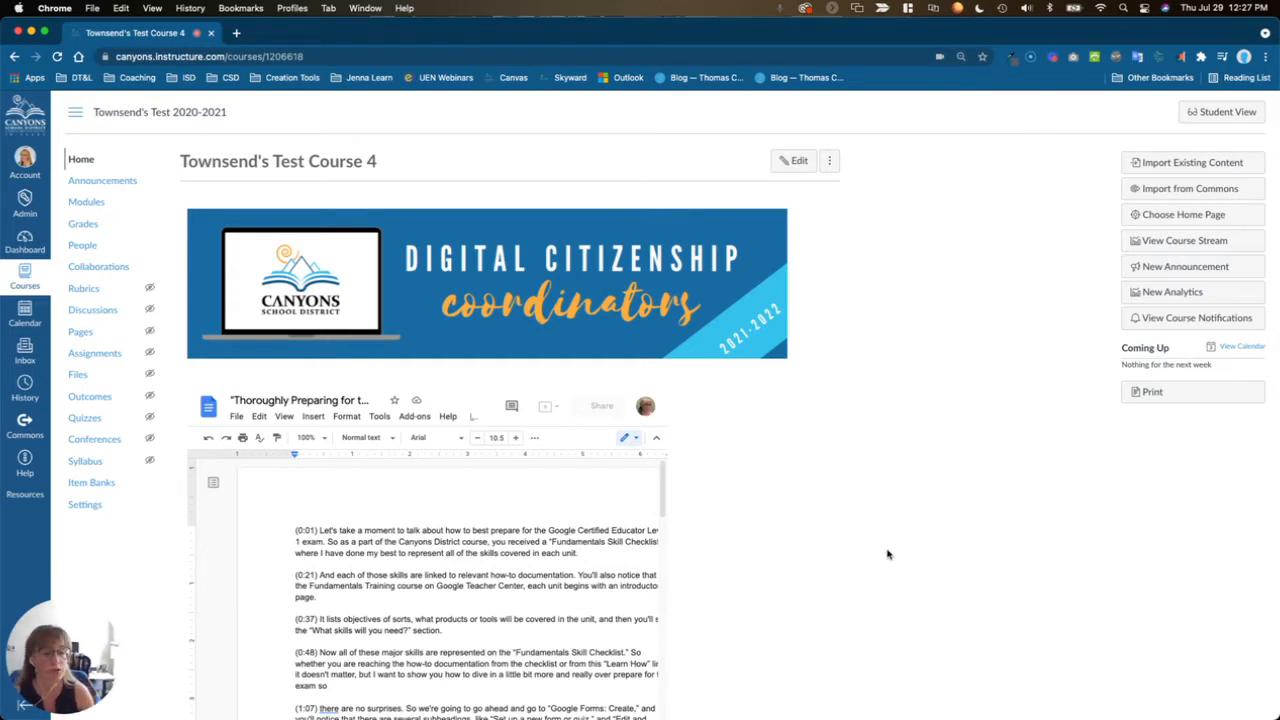
mouse_move(923, 552)
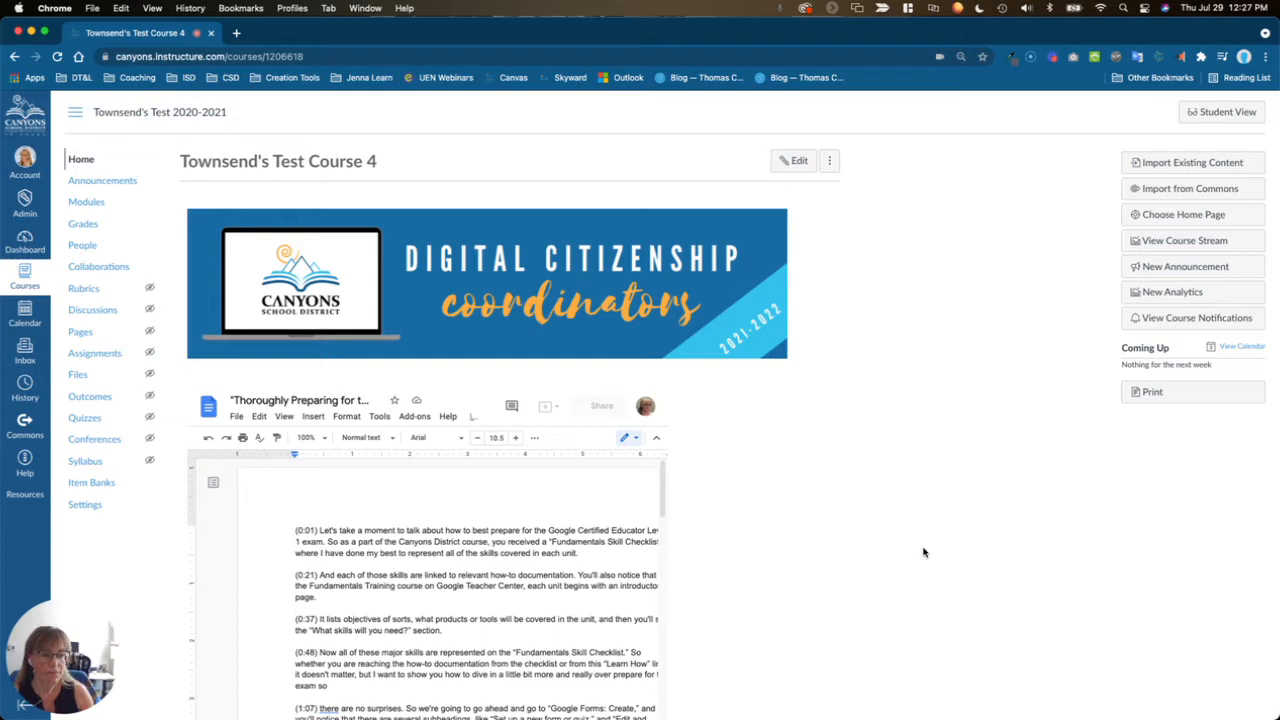
mouse_move(1136, 439)
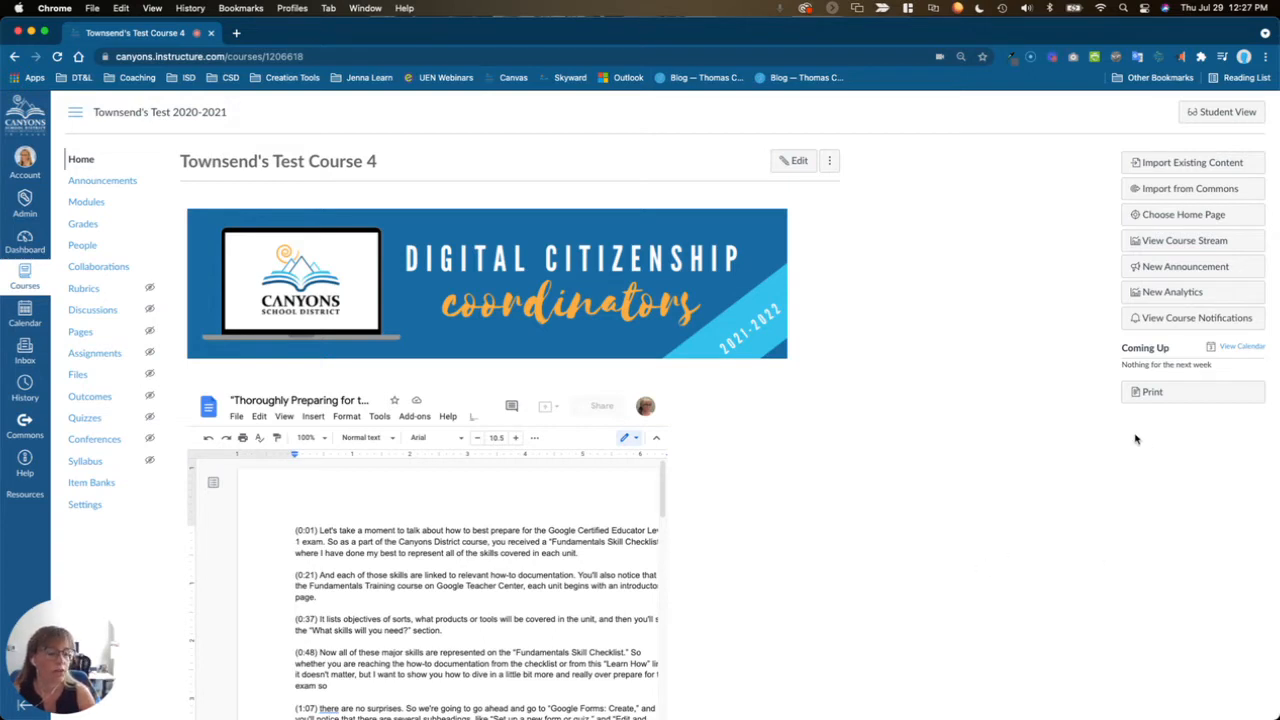
mouse_move(1168, 446)
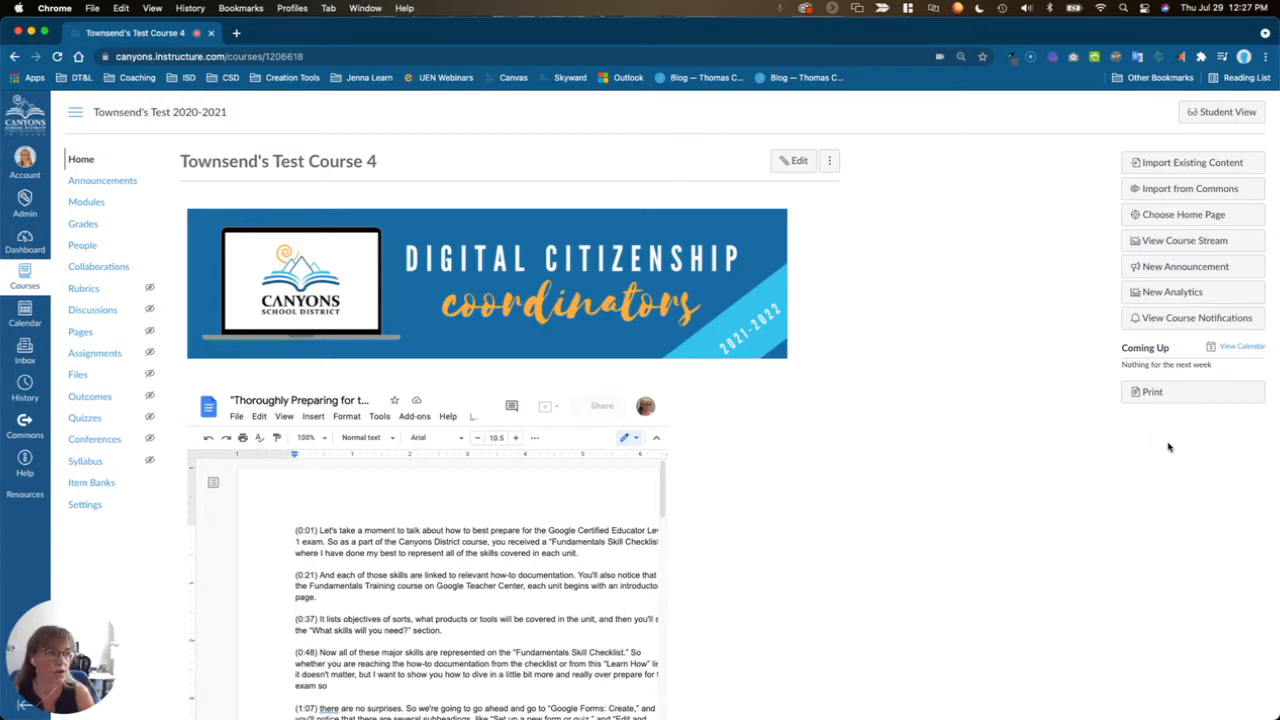
mouse_move(1192, 162)
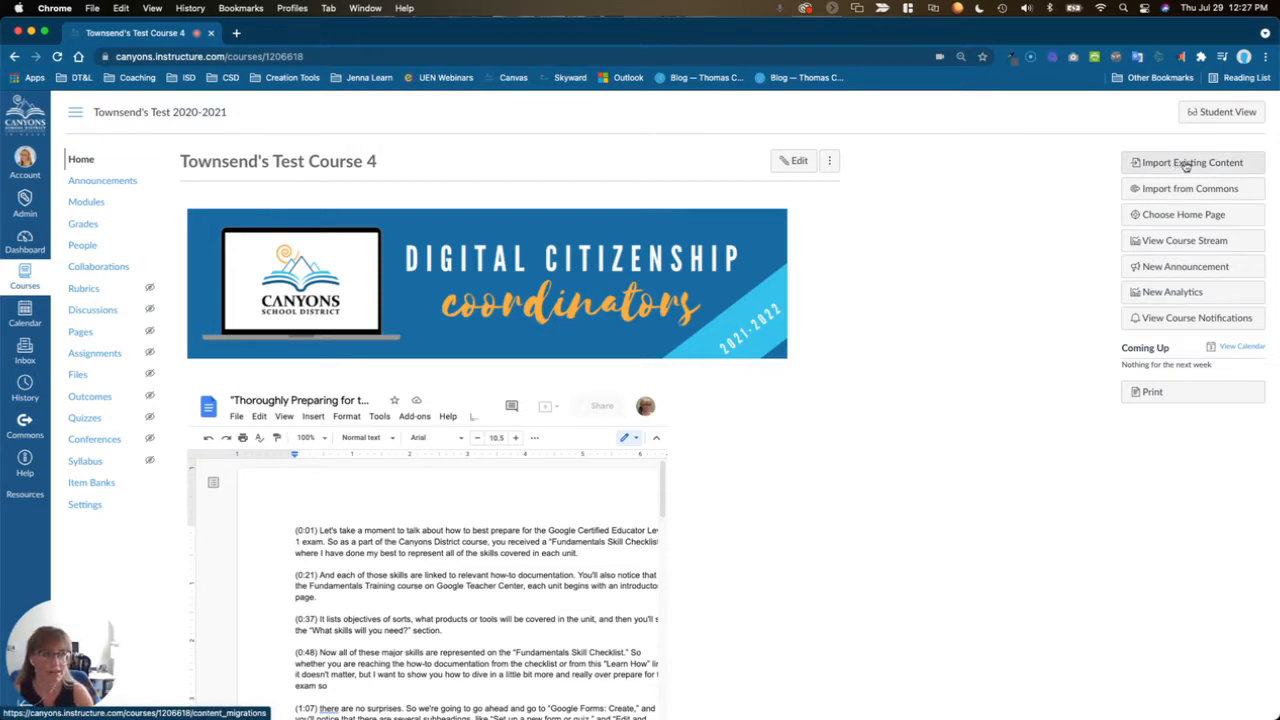
mouse_move(493, 505)
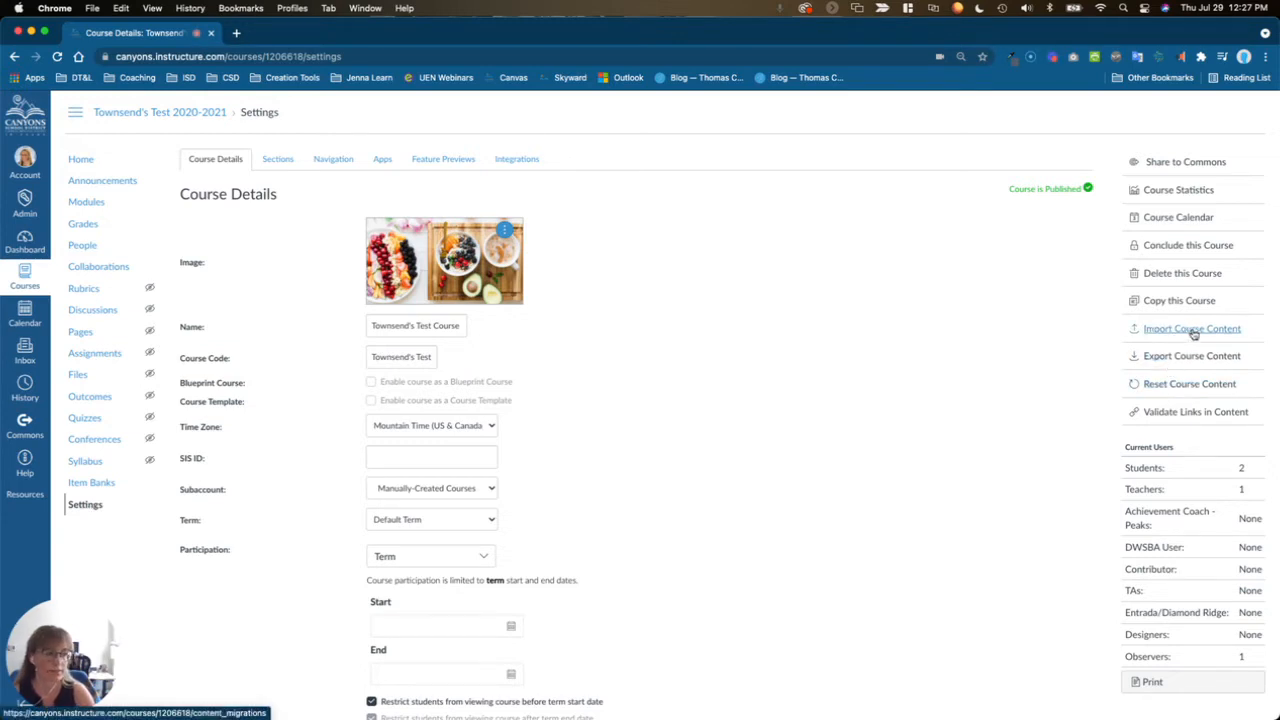
- Open the Import Course Content page and expand the Content Type list
left_click(1191, 328)
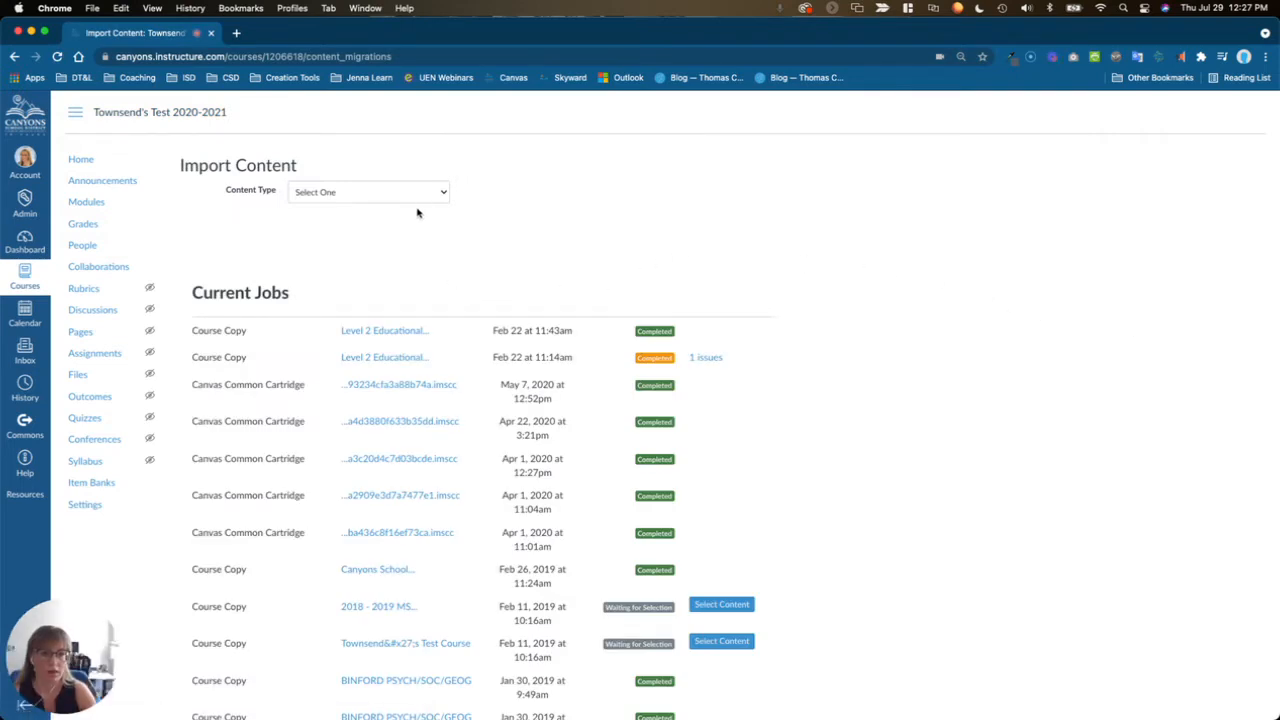
left_click(368, 191)
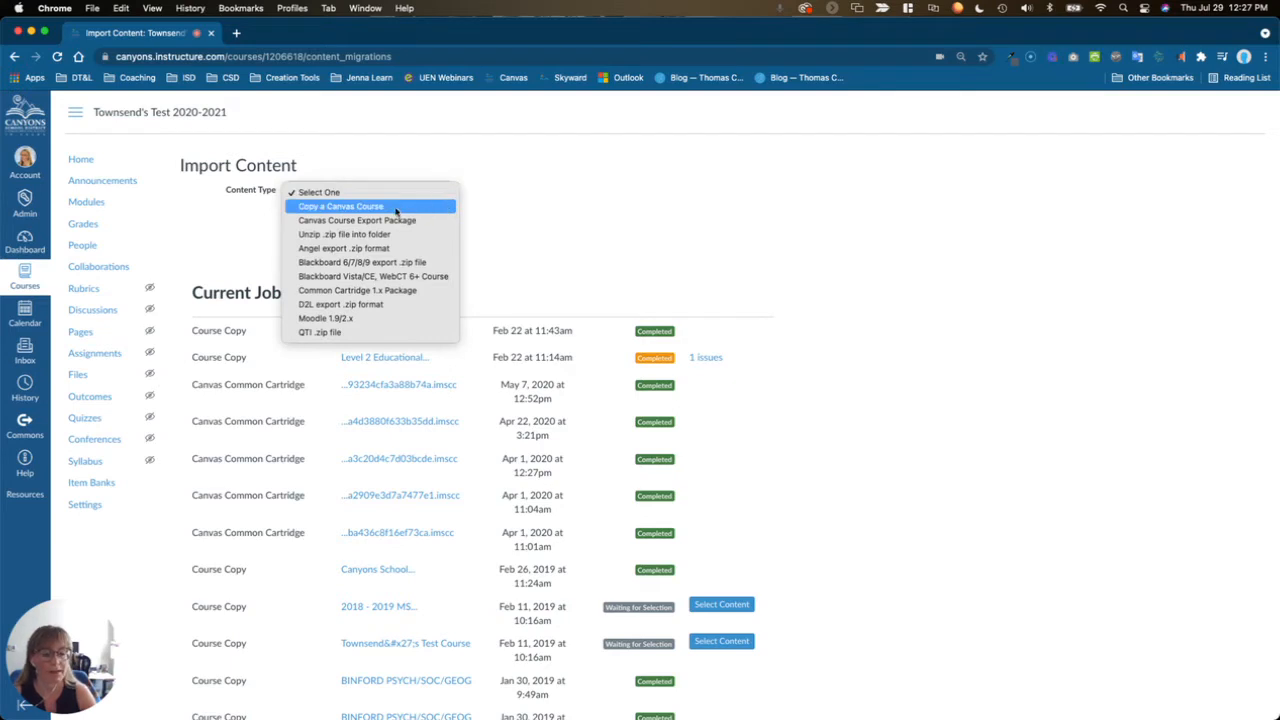
- Choose 'Copy a Canvas Course' and select Townsend's Test Course 4 as the source
left_click(340, 205)
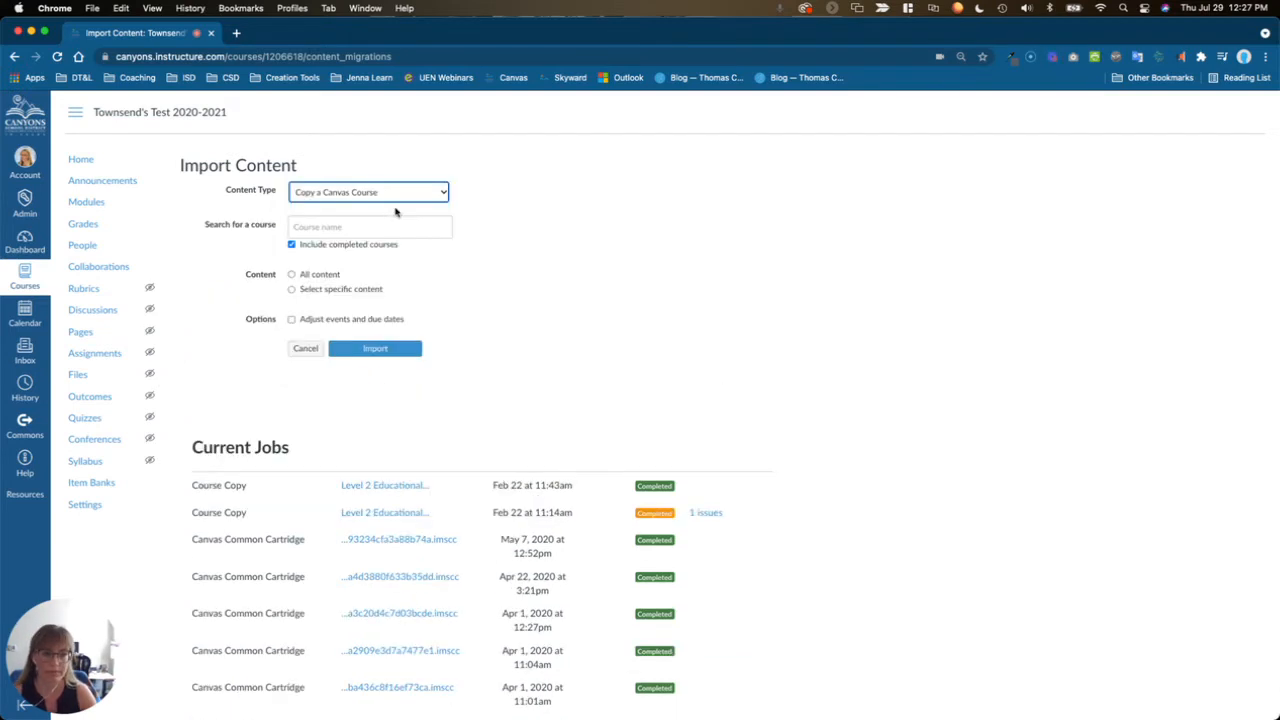
left_click(370, 226)
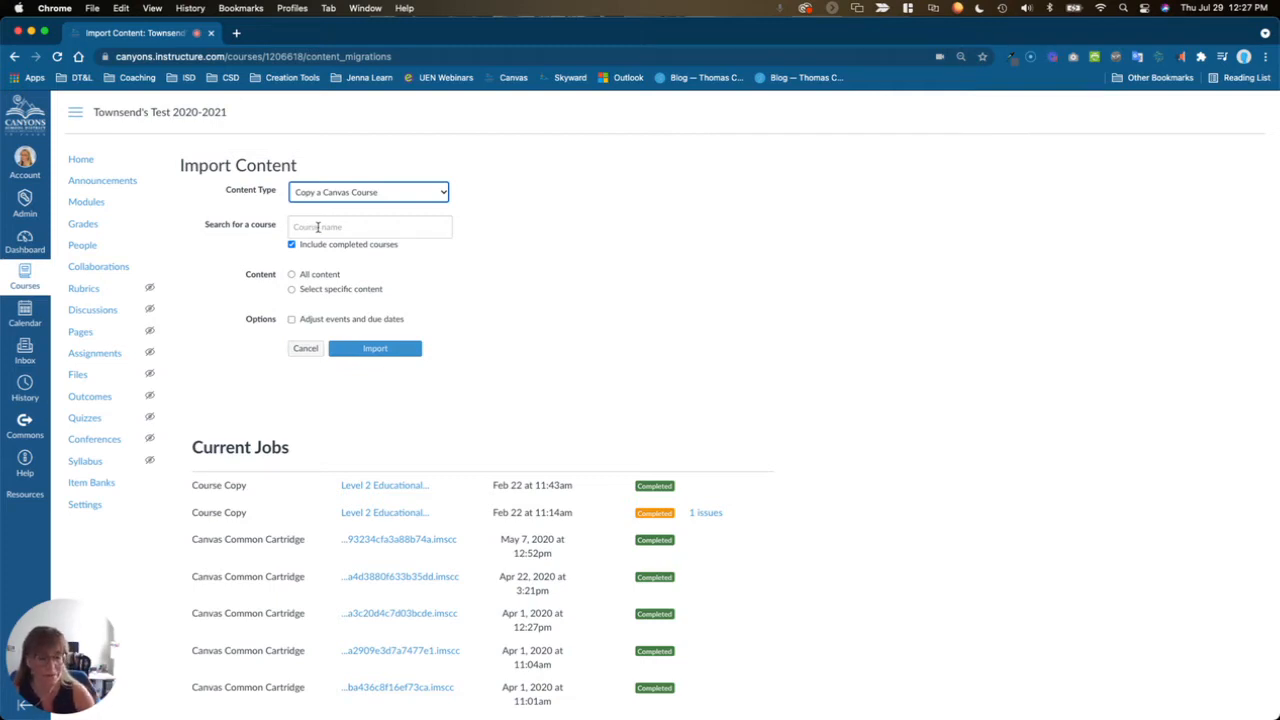
type("t")
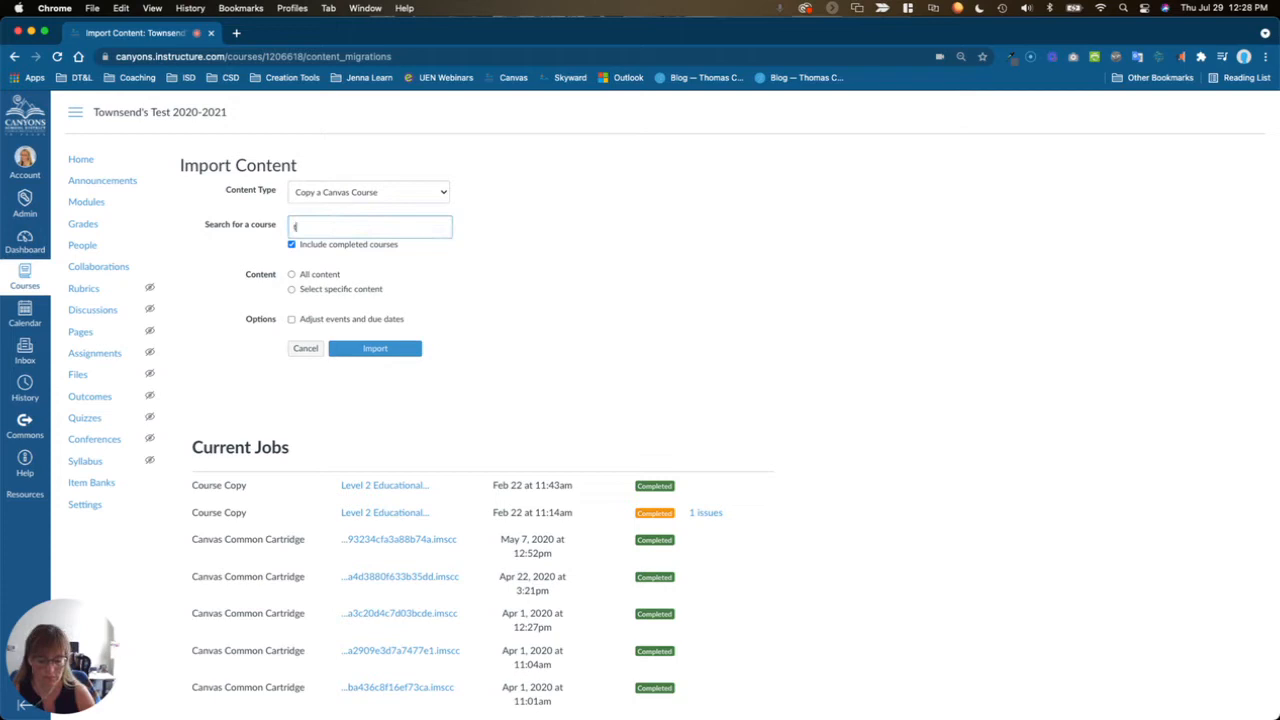
type("townsend's test")
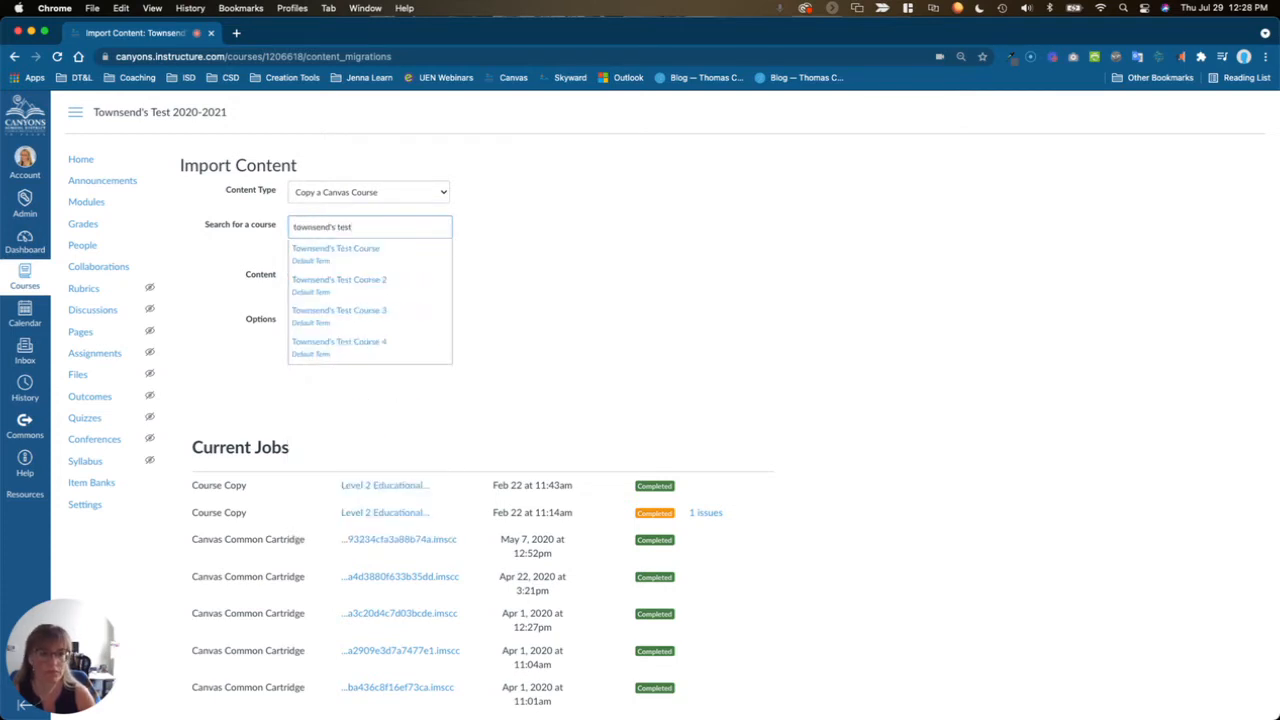
left_click(339, 347)
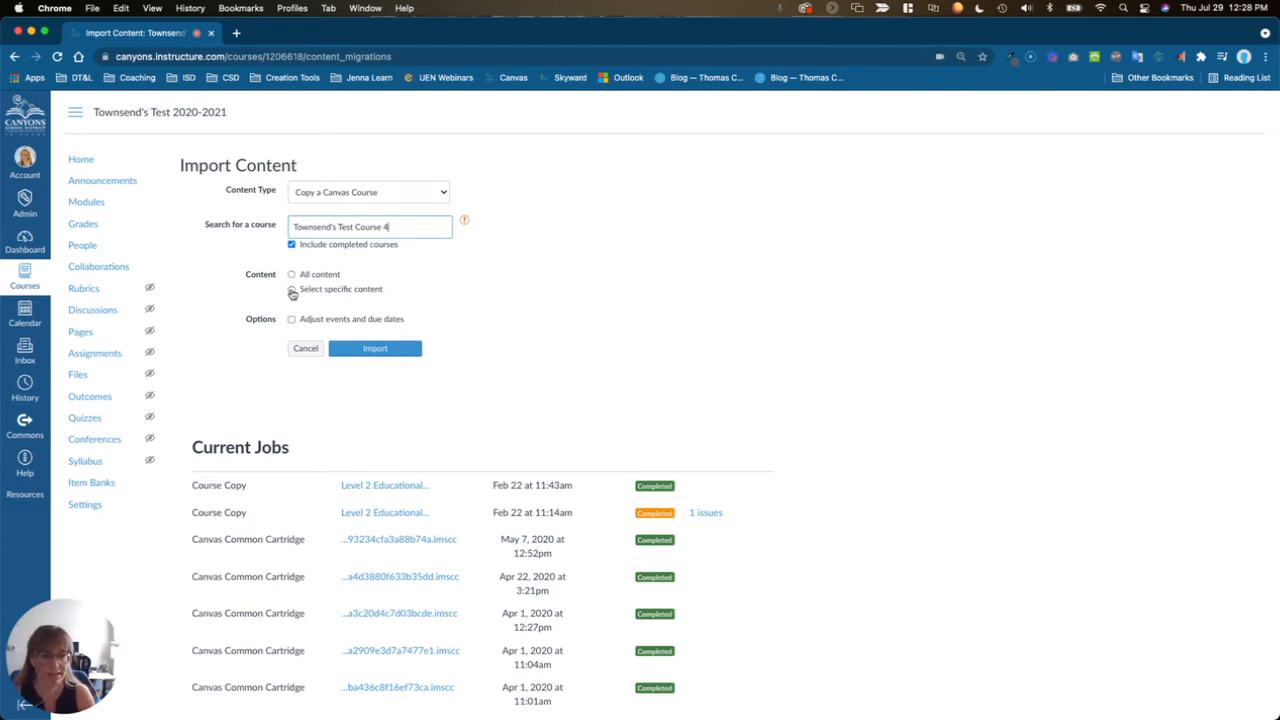
- Import with specific content selected, event and due dates adjusted to 'Remove dates'
left_click(291, 274)
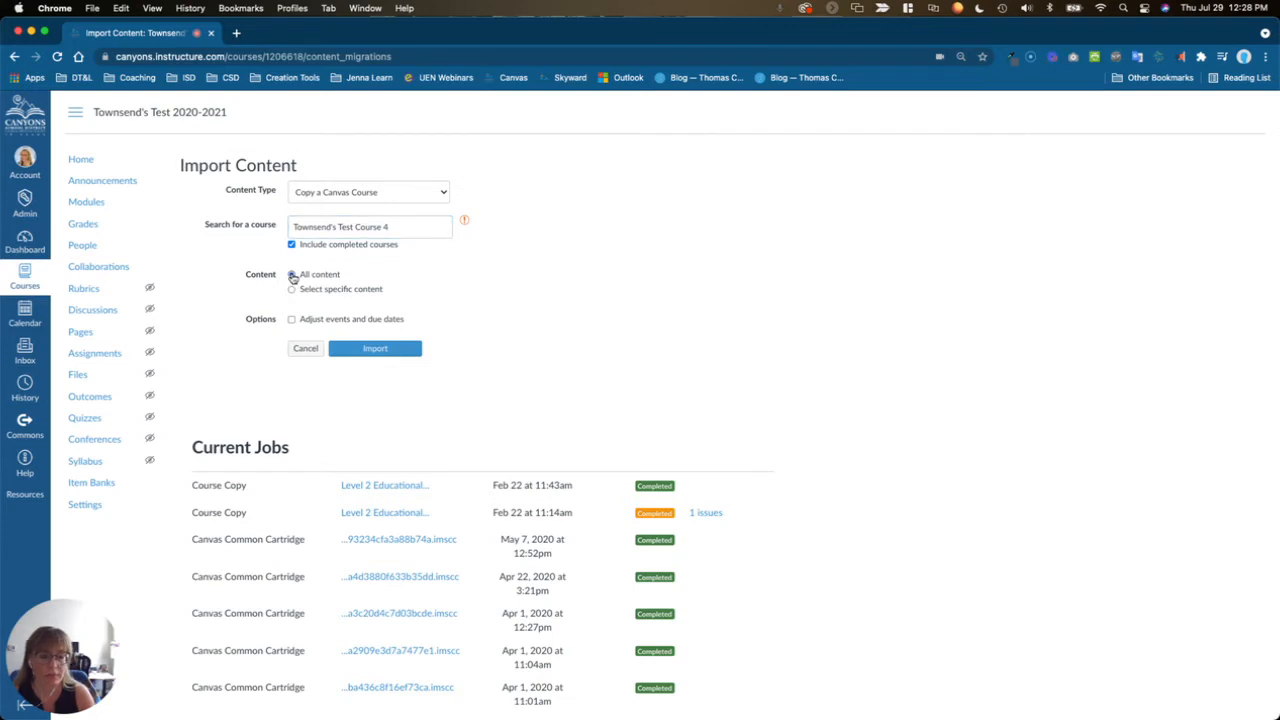
left_click(292, 274)
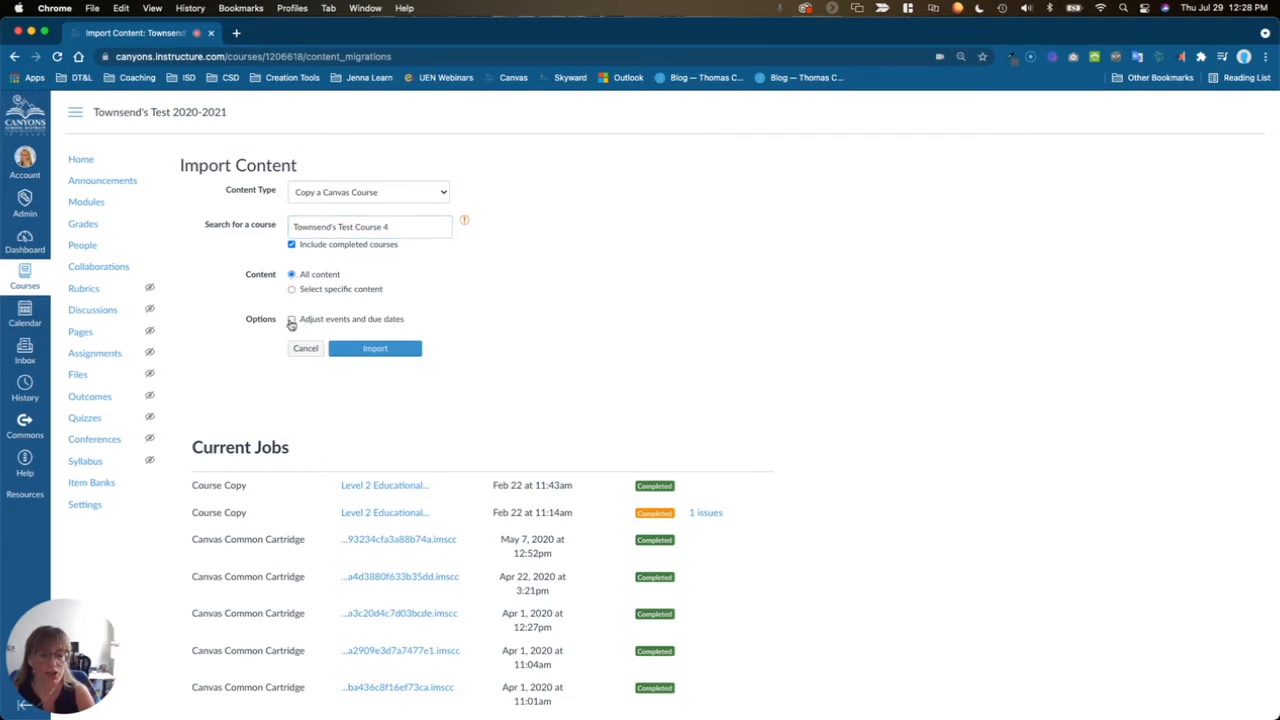
left_click(292, 318)
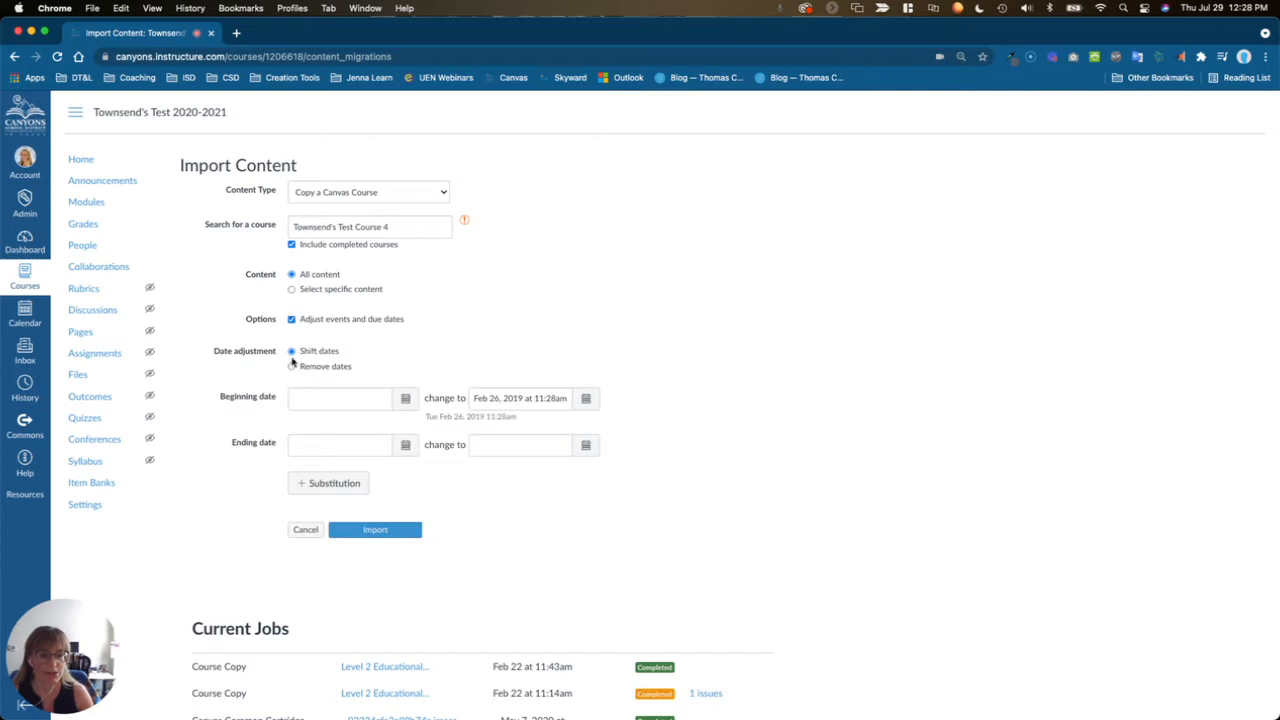
left_click(292, 366)
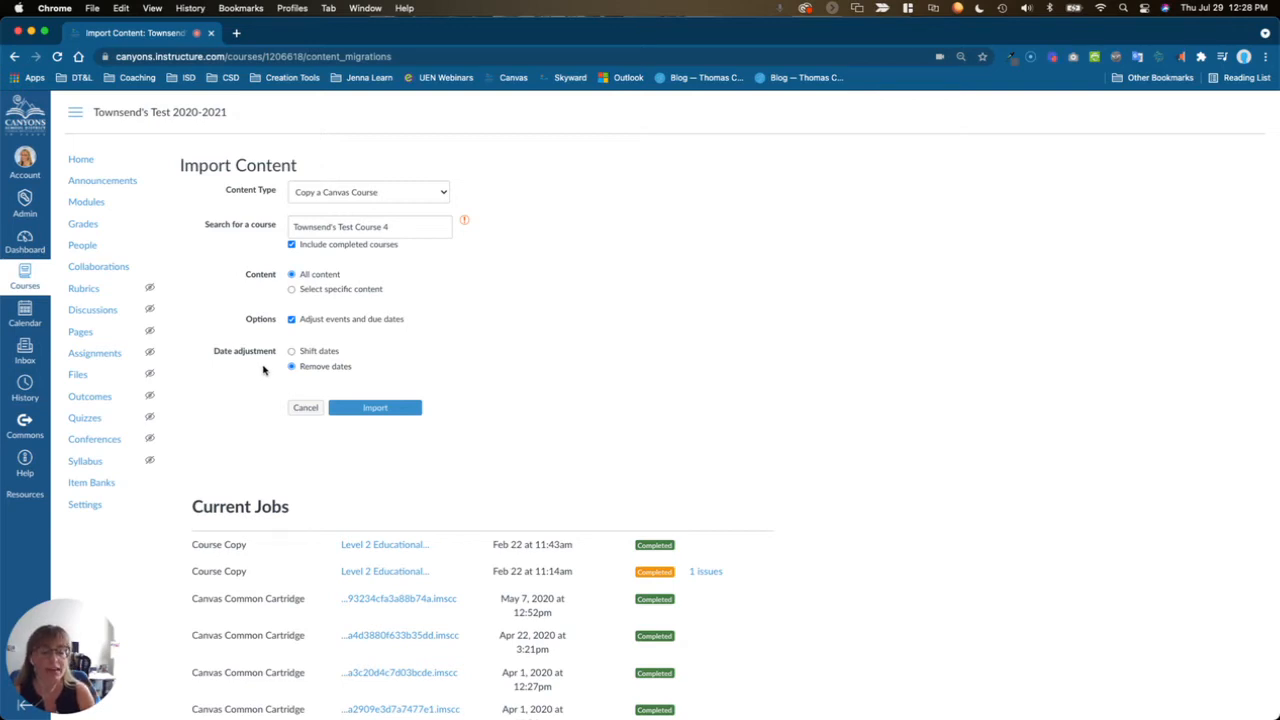
mouse_move(403, 424)
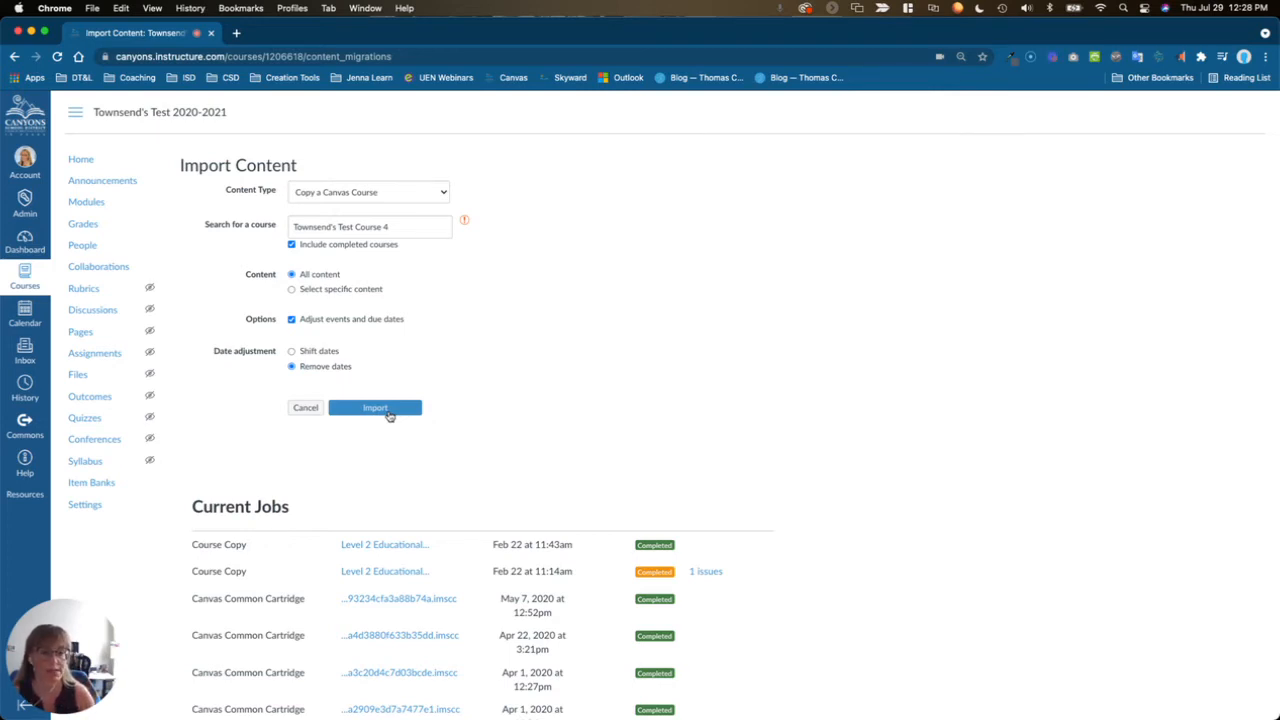
left_click(292, 289)
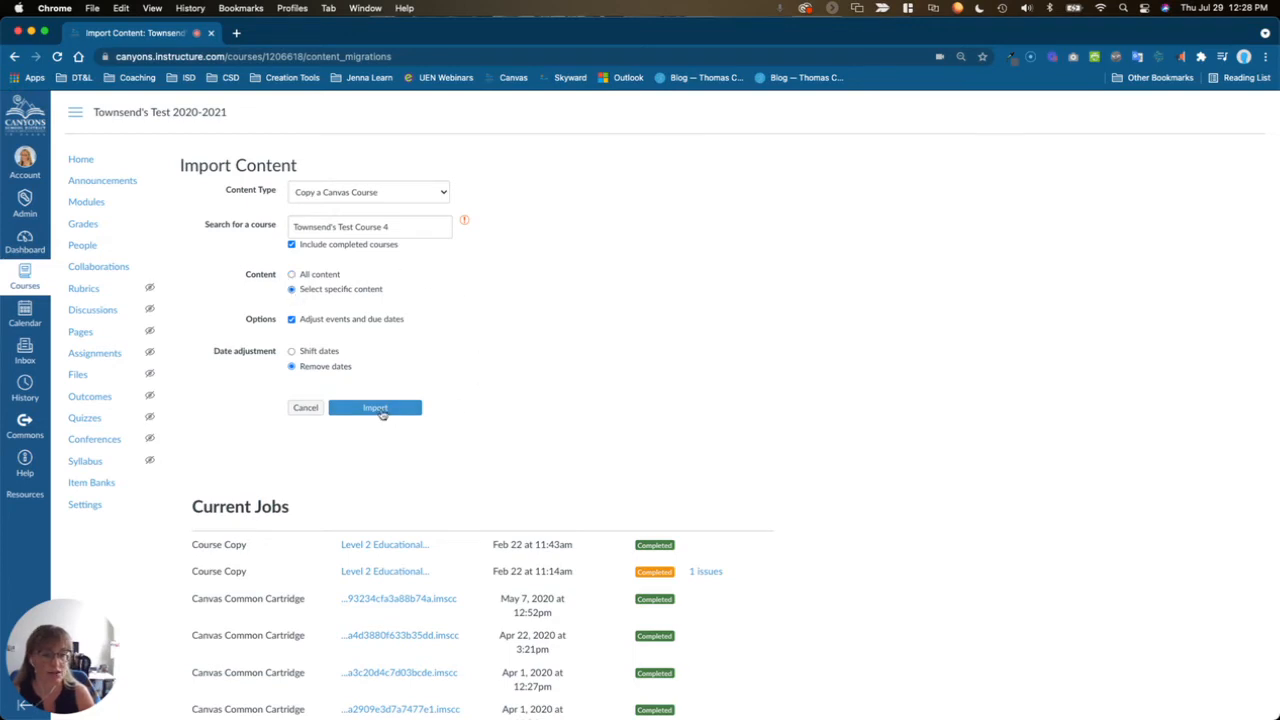
left_click(375, 407)
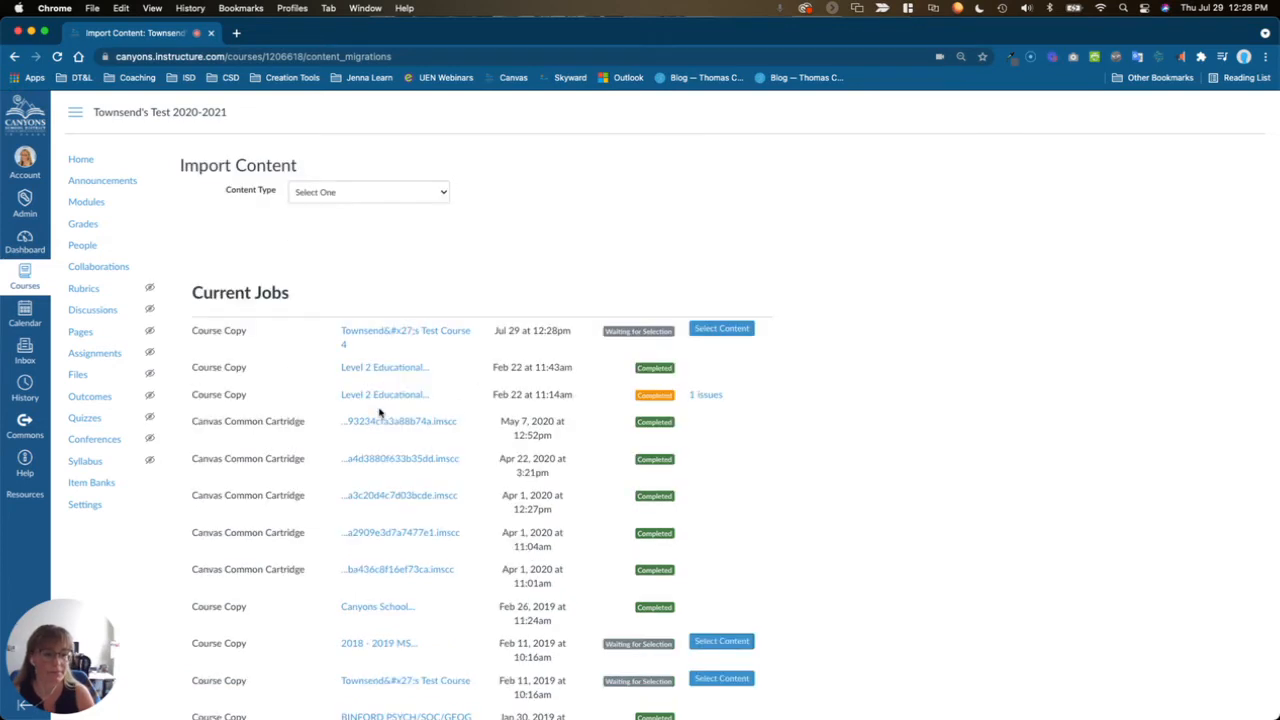
mouse_move(721, 328)
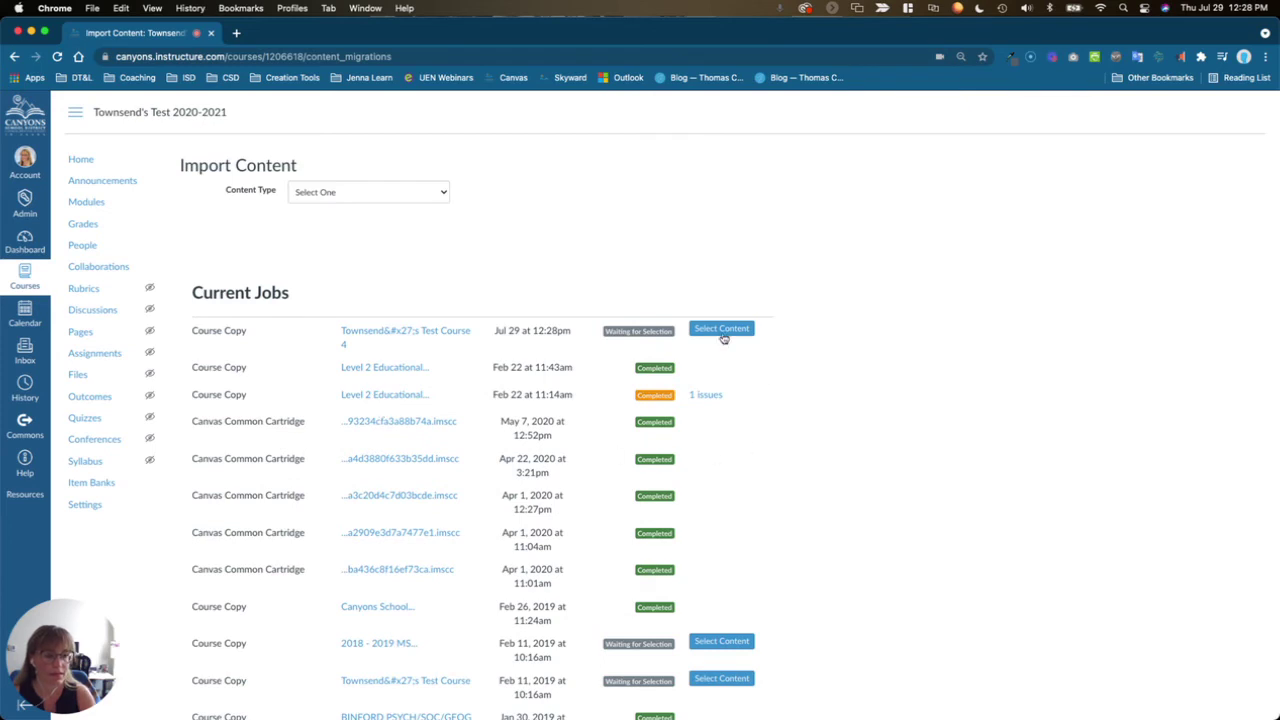
left_click(721, 328)
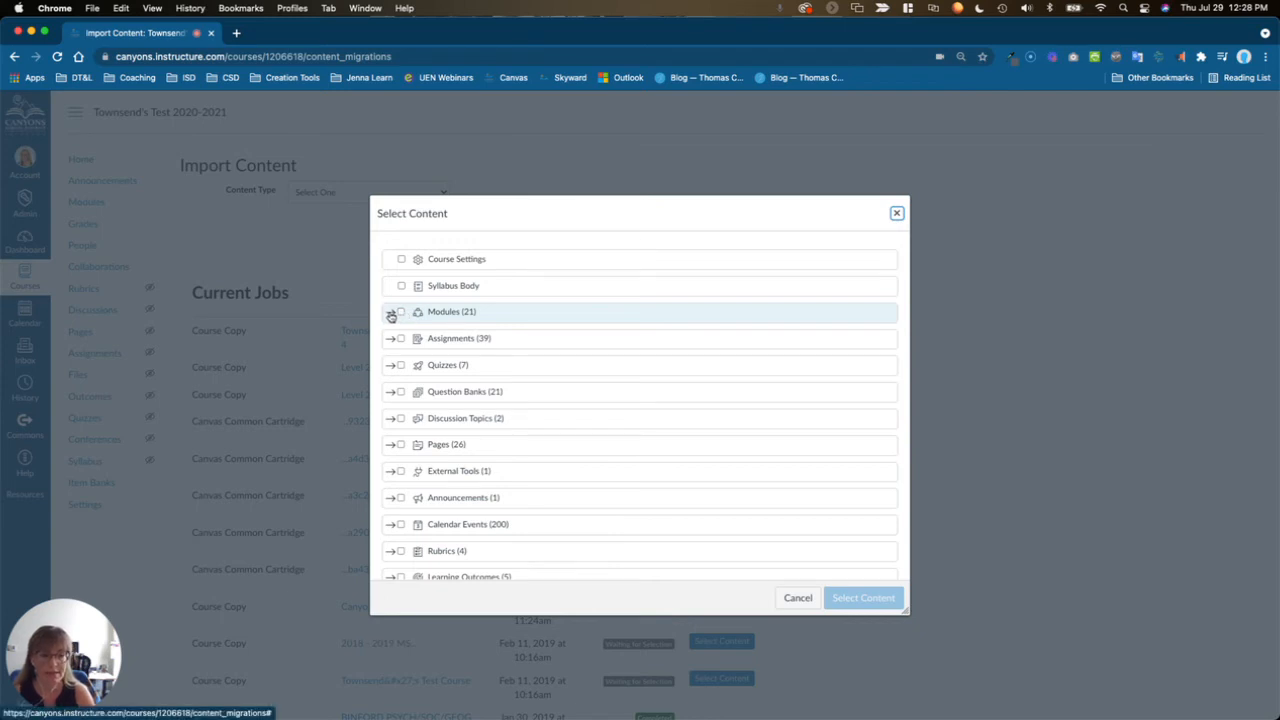
left_click(392, 311)
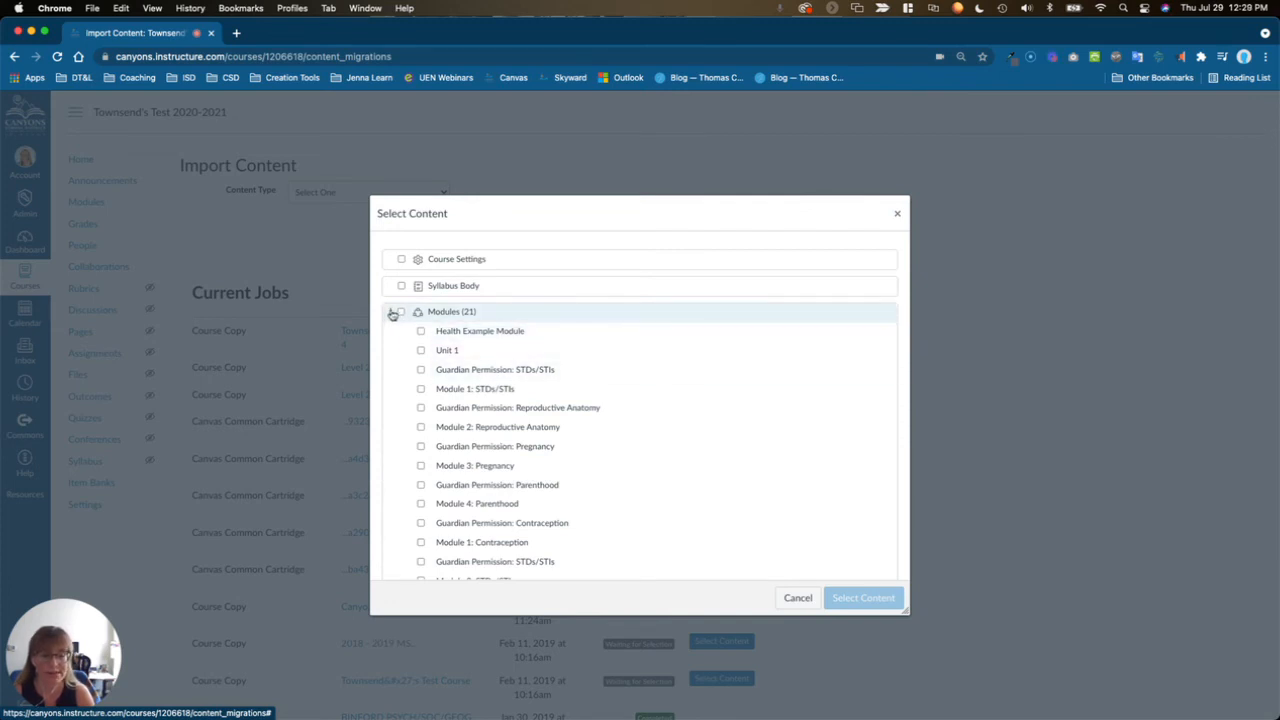
left_click(393, 311)
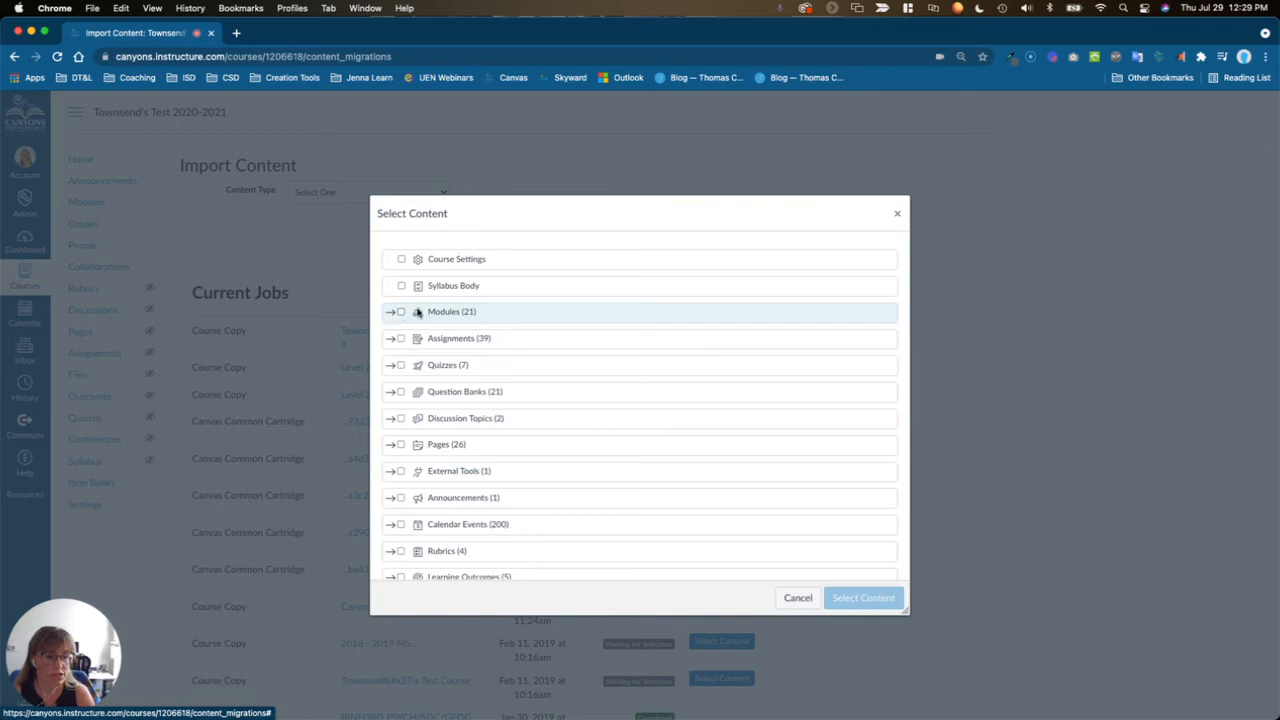
mouse_move(875, 597)
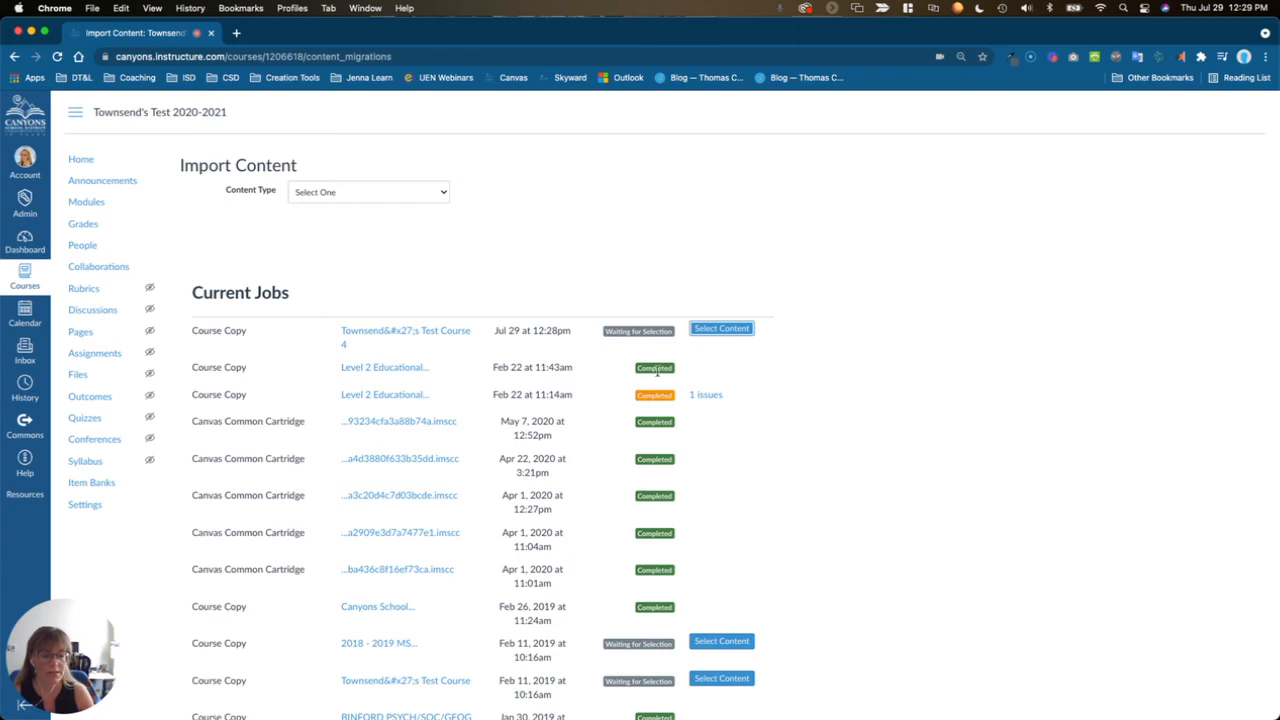
mouse_move(655, 375)
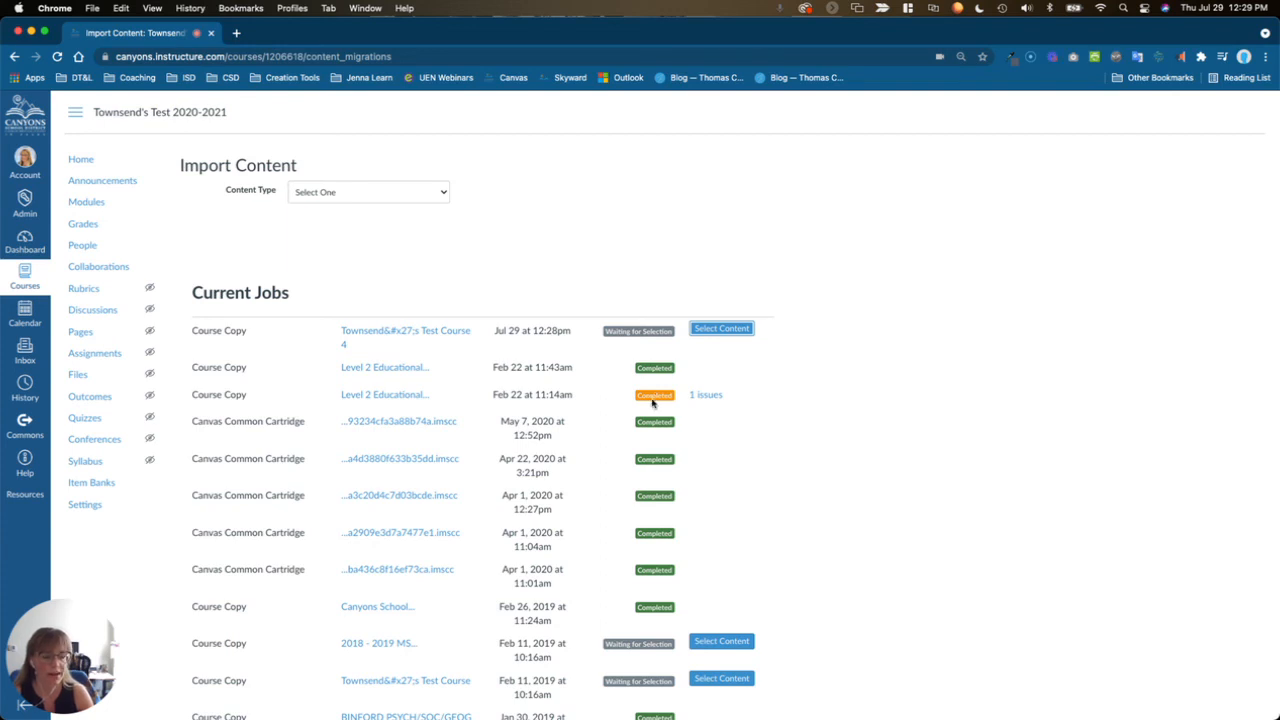
mouse_move(705, 394)
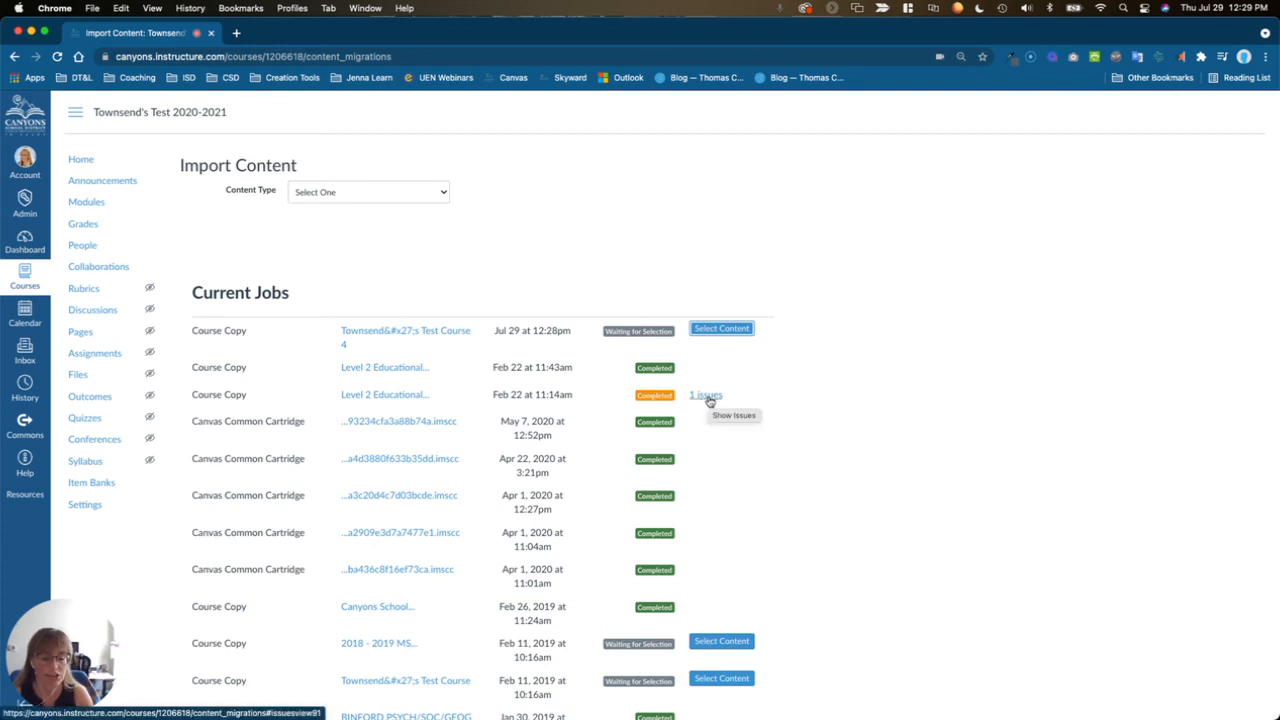
- Expand the '1 issues' link on the Feb 22 11:14am completed course copy
left_click(705, 394)
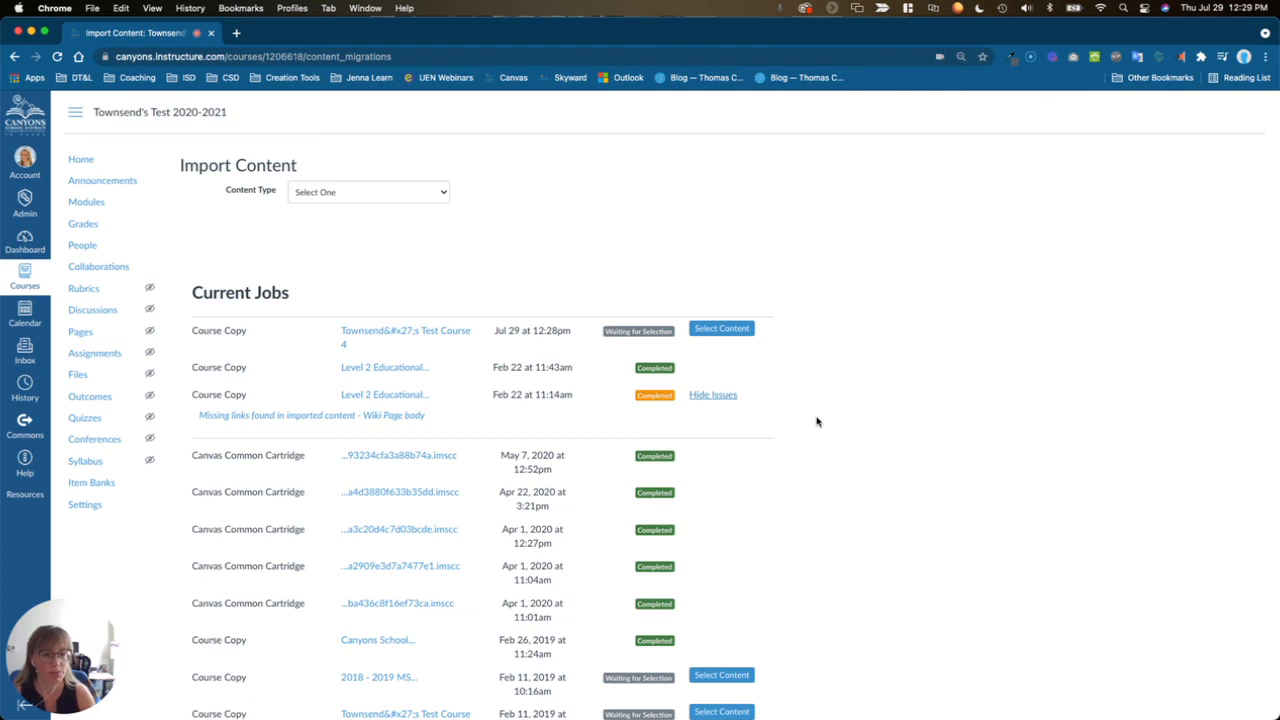
mouse_move(503, 447)
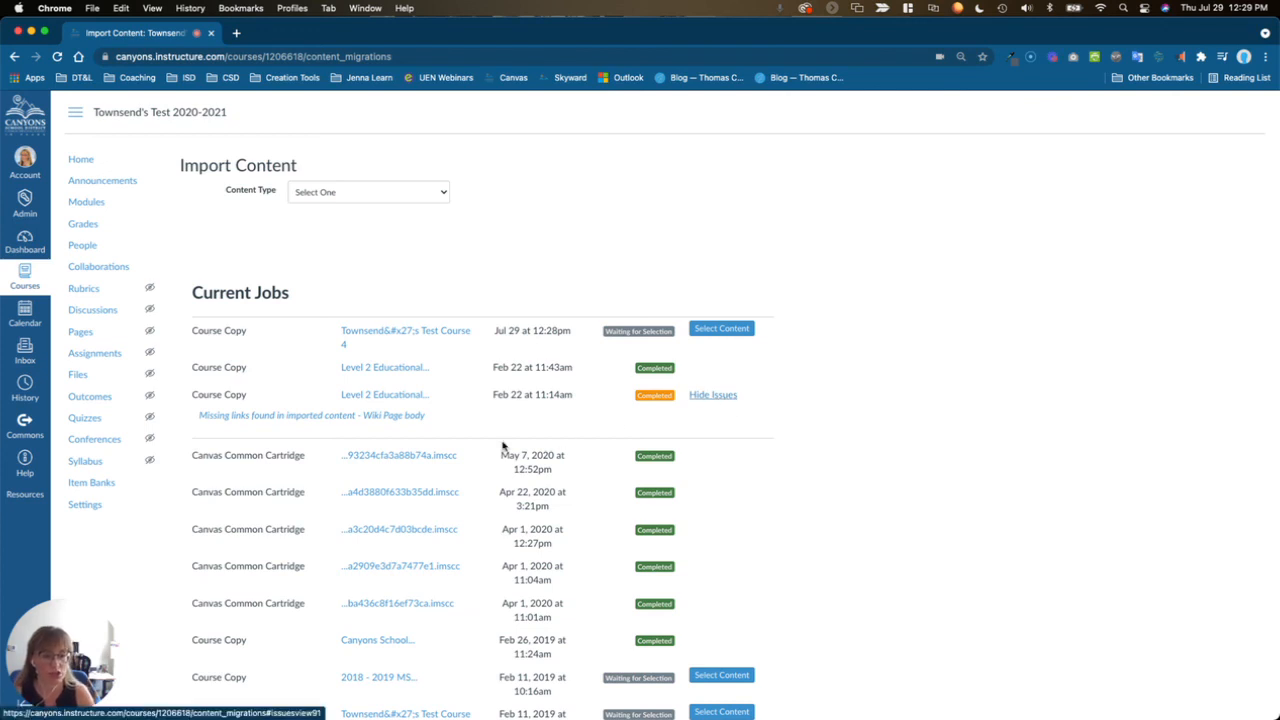